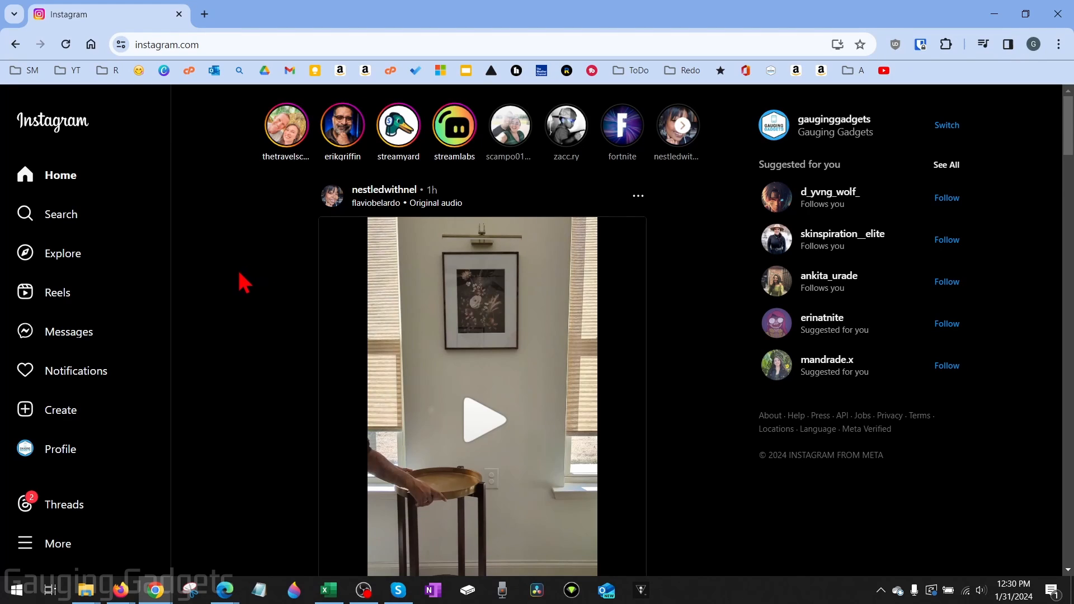
pyautogui.moveTo(243, 269)
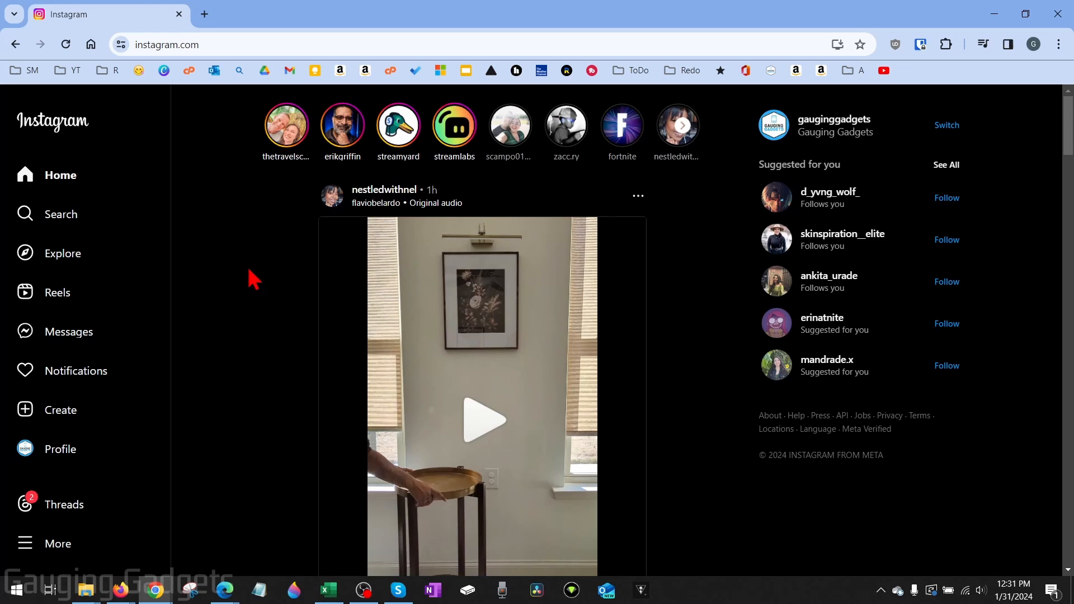
pyautogui.moveTo(249, 281)
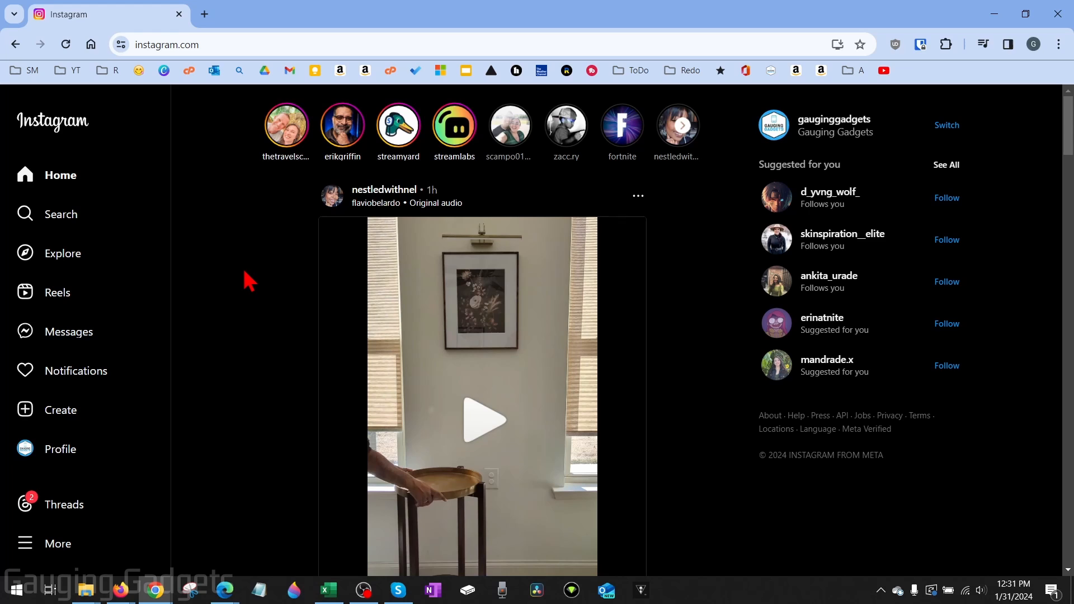
pyautogui.moveTo(223, 284)
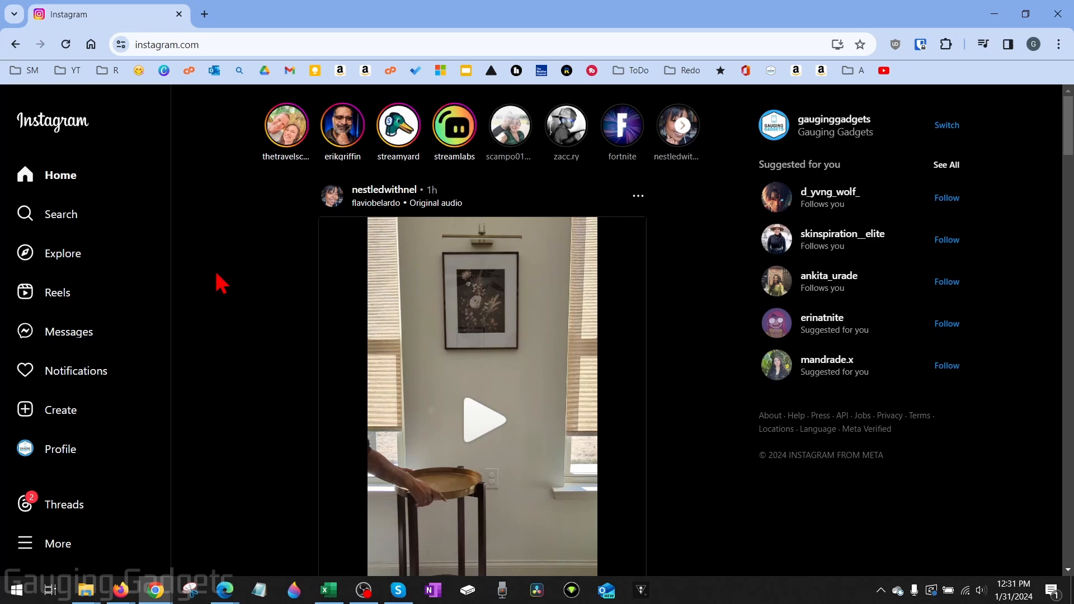
pyautogui.moveTo(687, 362)
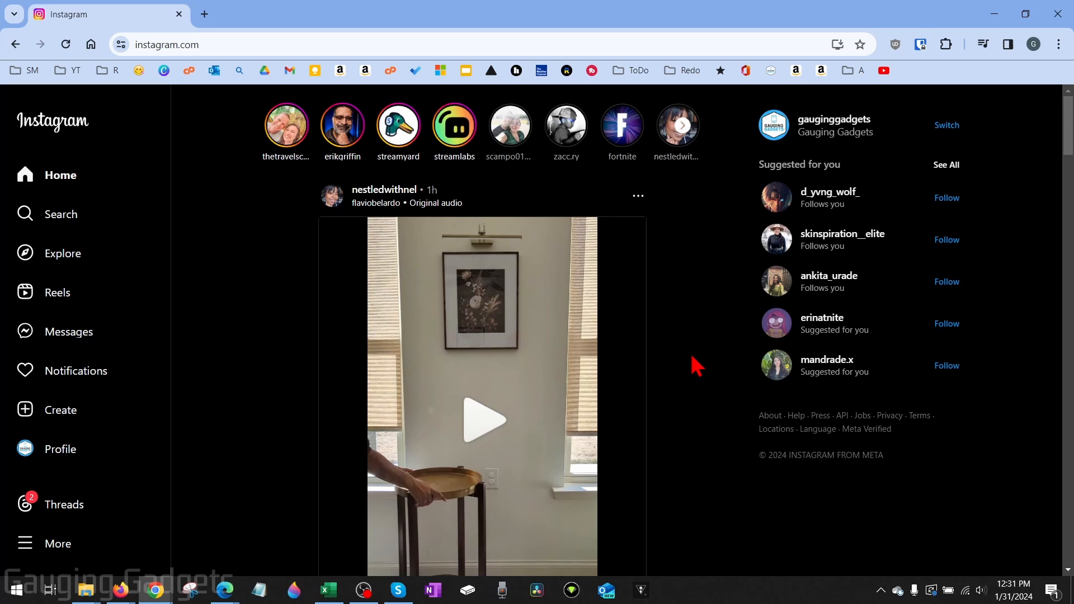
pyautogui.moveTo(704, 348)
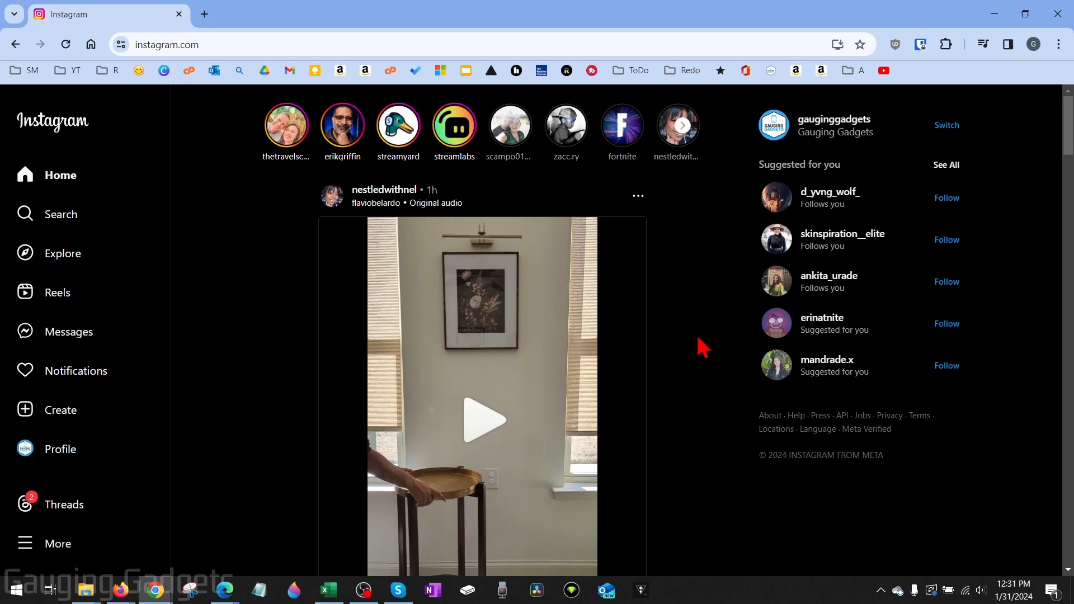
pyautogui.moveTo(227, 264)
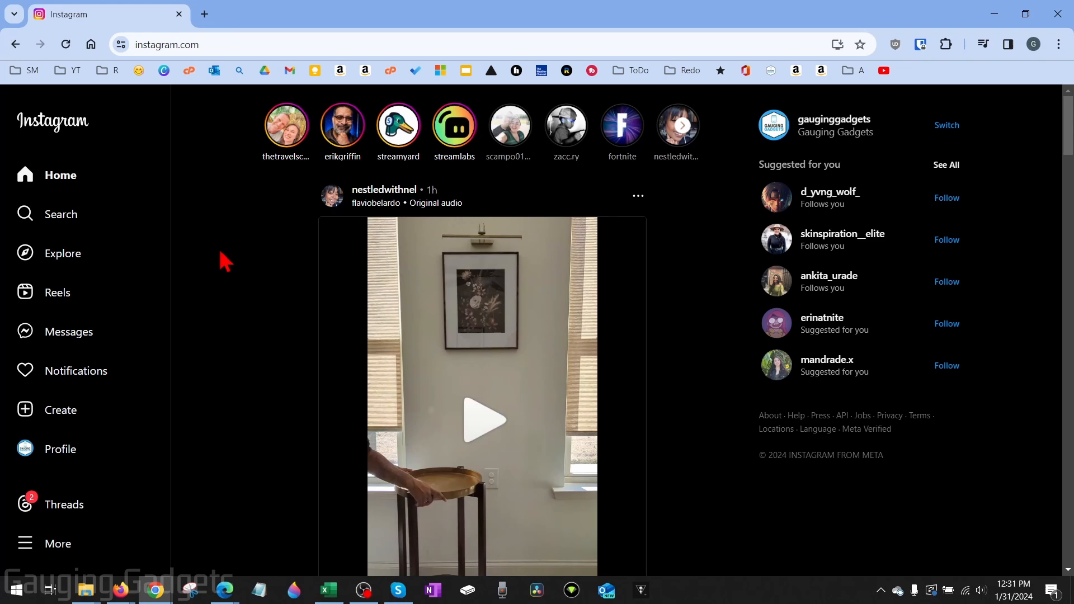
pyautogui.moveTo(227, 236)
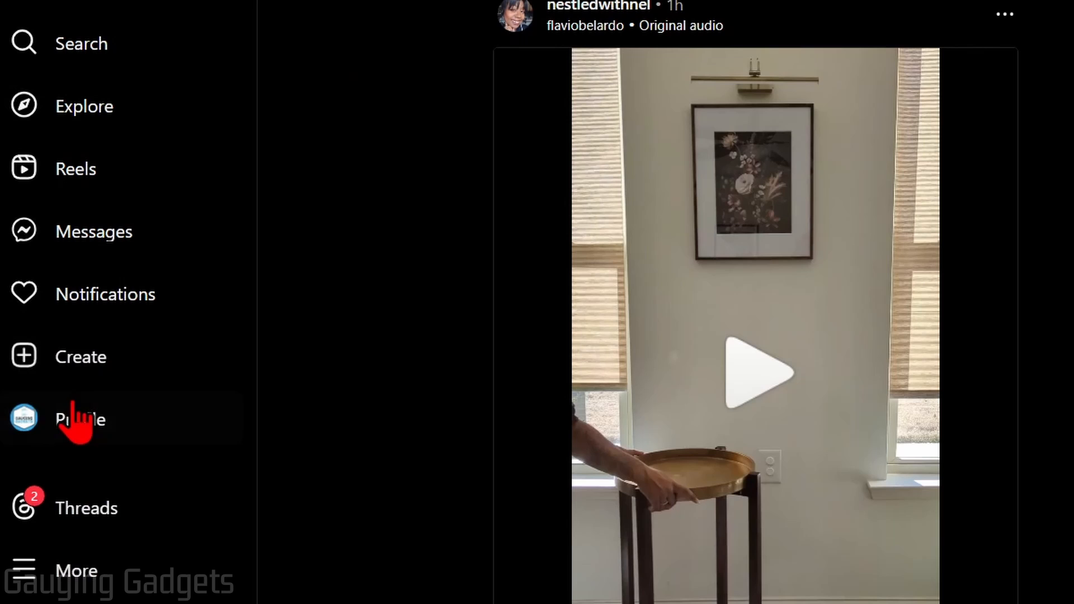
# Step: Go to your own profile and bring up the account options menu beside View archive
pyautogui.click(81, 418)
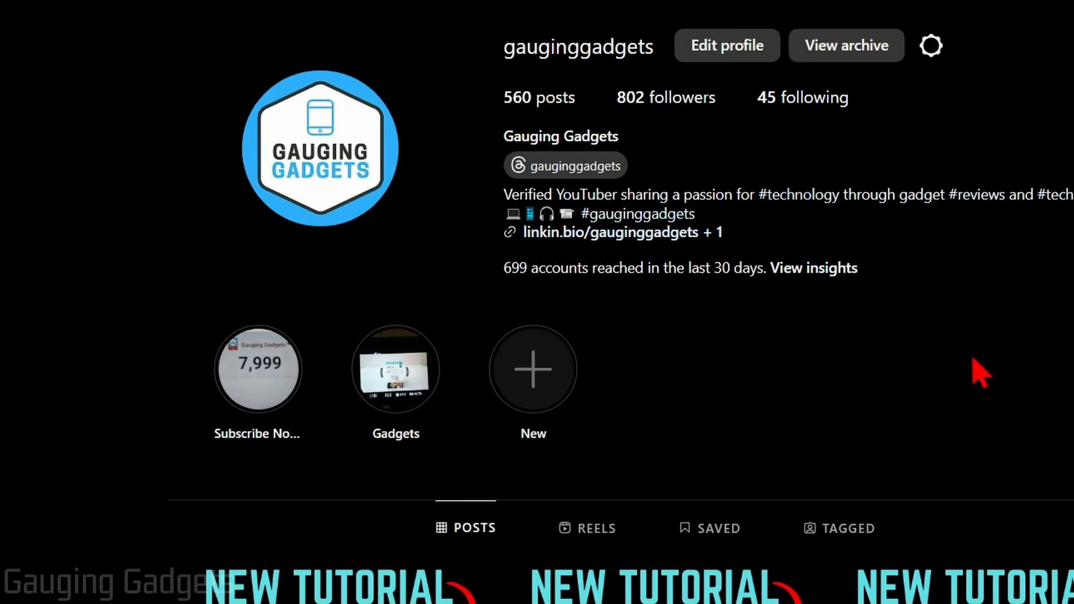
pyautogui.moveTo(930, 45)
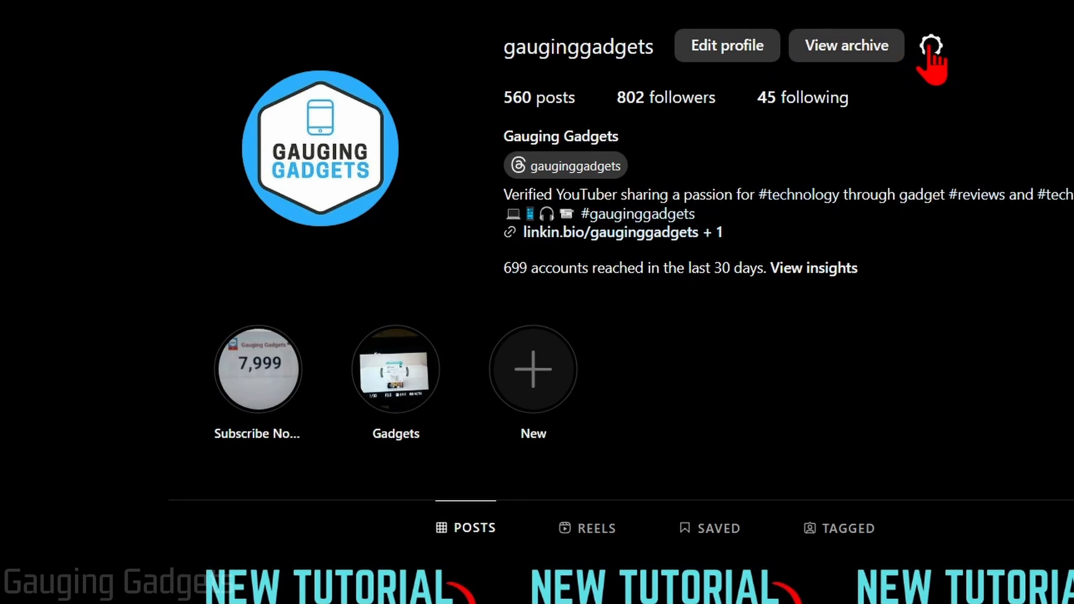
pyautogui.click(930, 46)
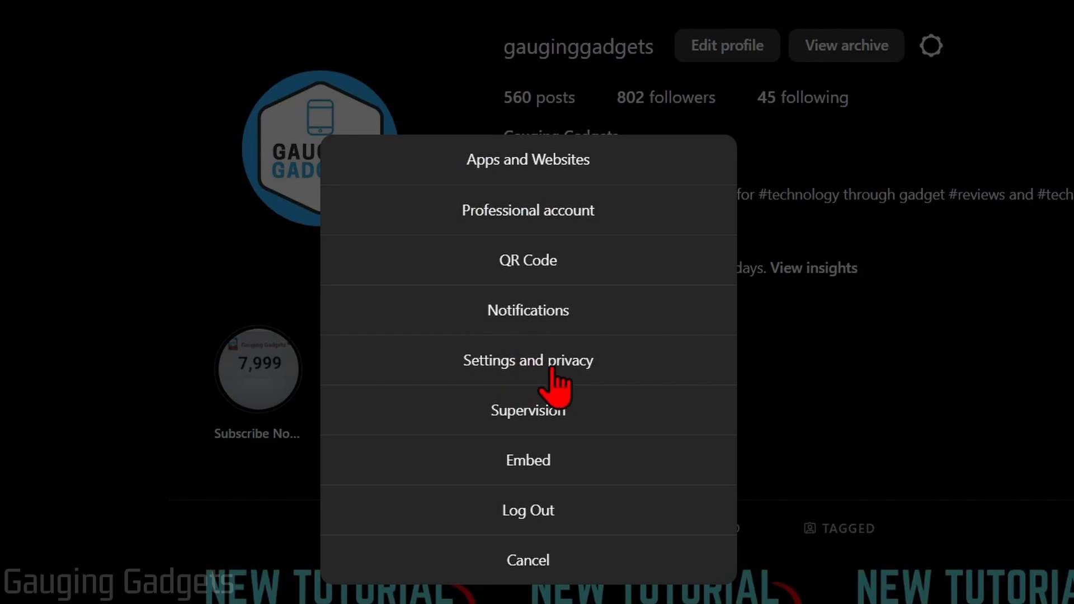
# Step: Enter Settings and privacy and scroll to the Blocked accounts section
pyautogui.click(528, 360)
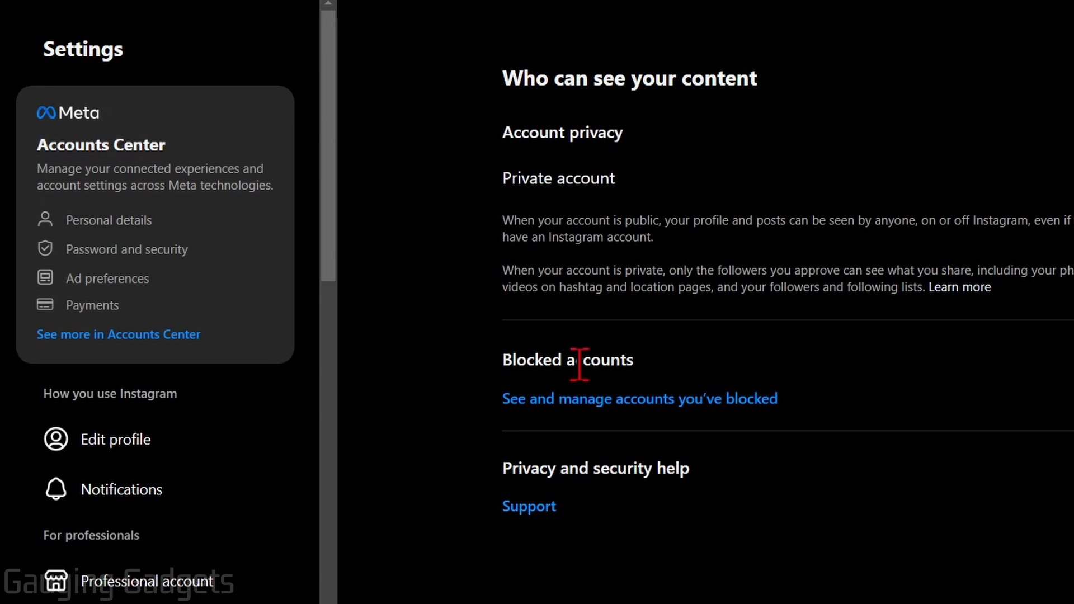
pyautogui.moveTo(500, 384)
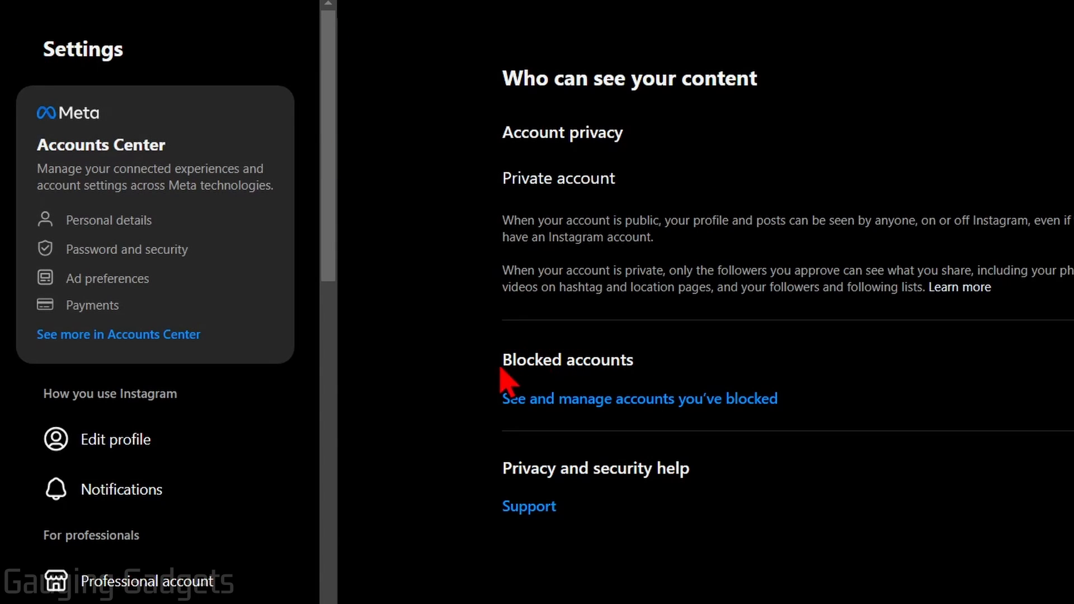
pyautogui.moveTo(759, 425)
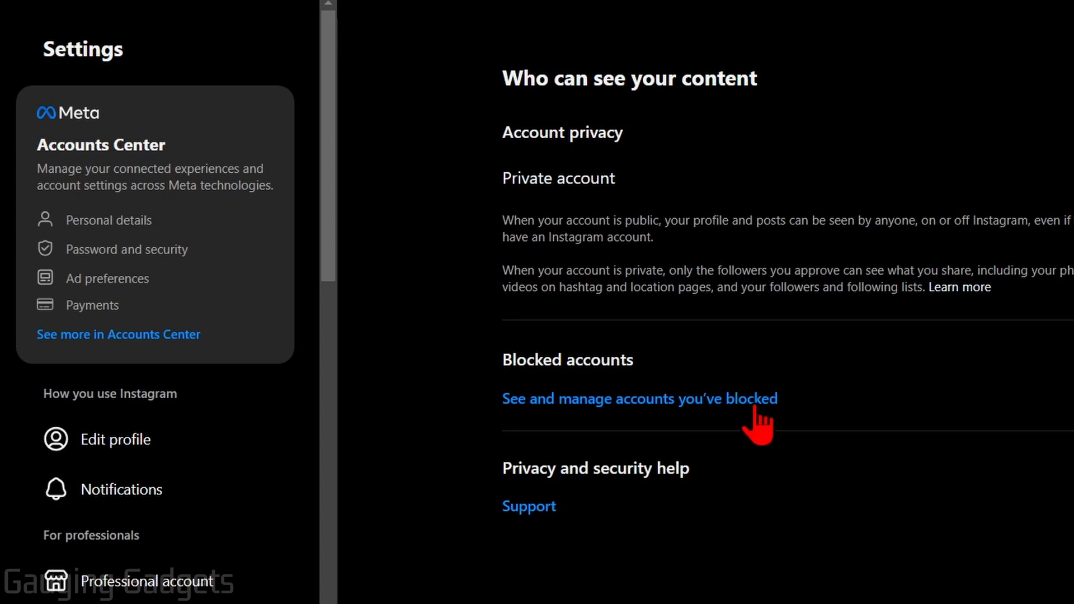
pyautogui.moveTo(258, 374)
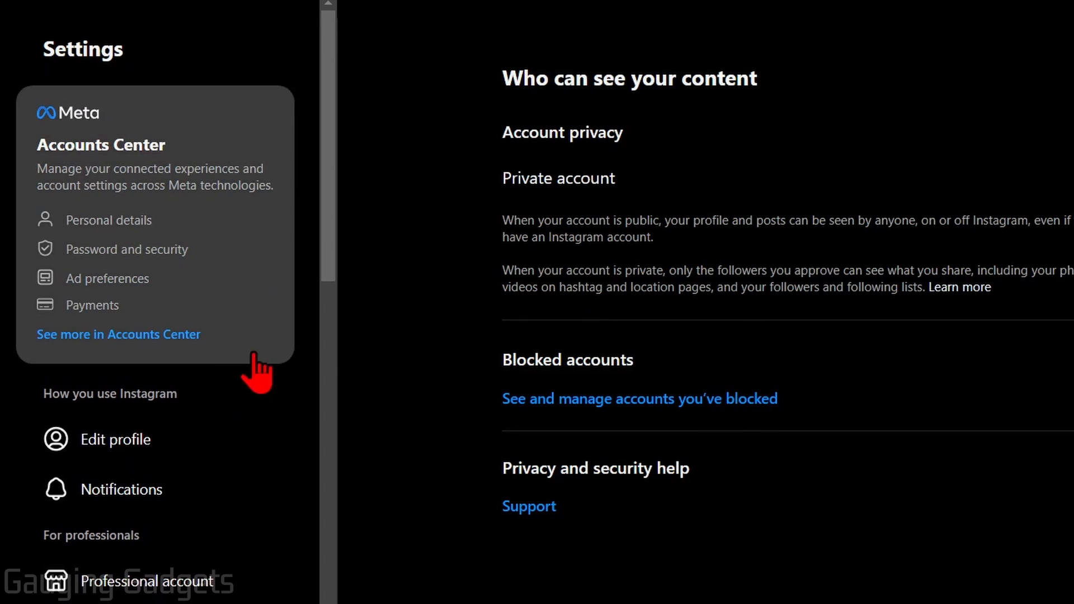
pyautogui.scroll(-3)
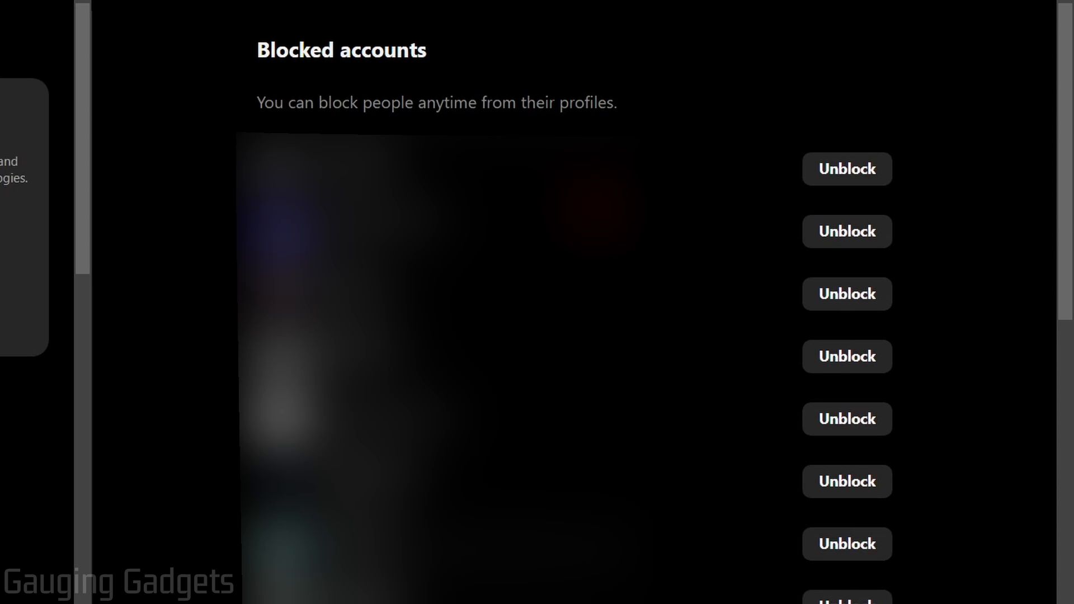
pyautogui.moveTo(849, 561)
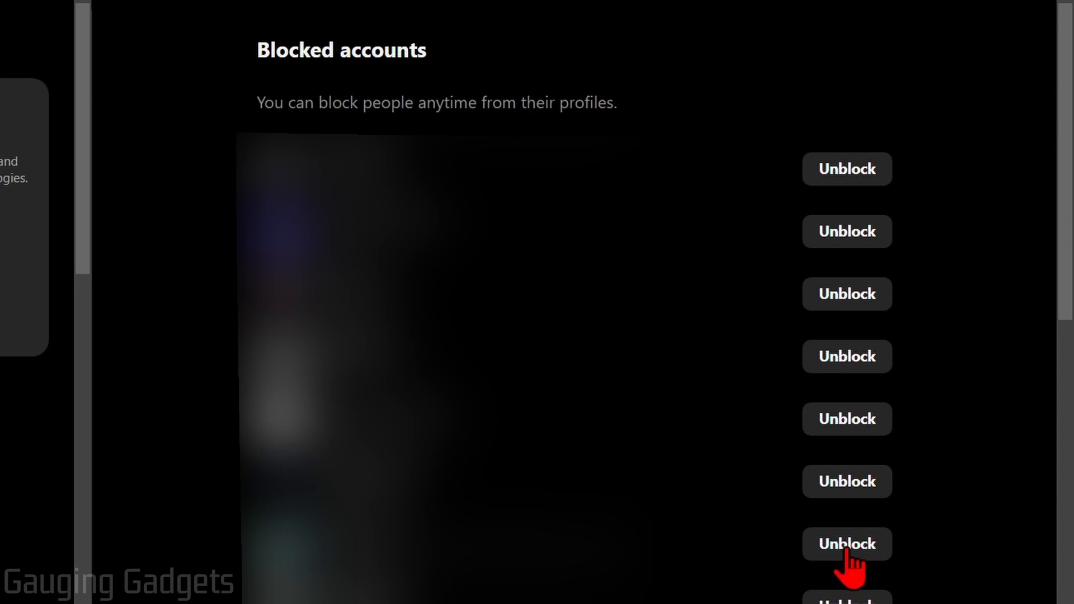
# Step: Unblock the seventh account in the list and confirm the Unblock prompt
pyautogui.click(847, 544)
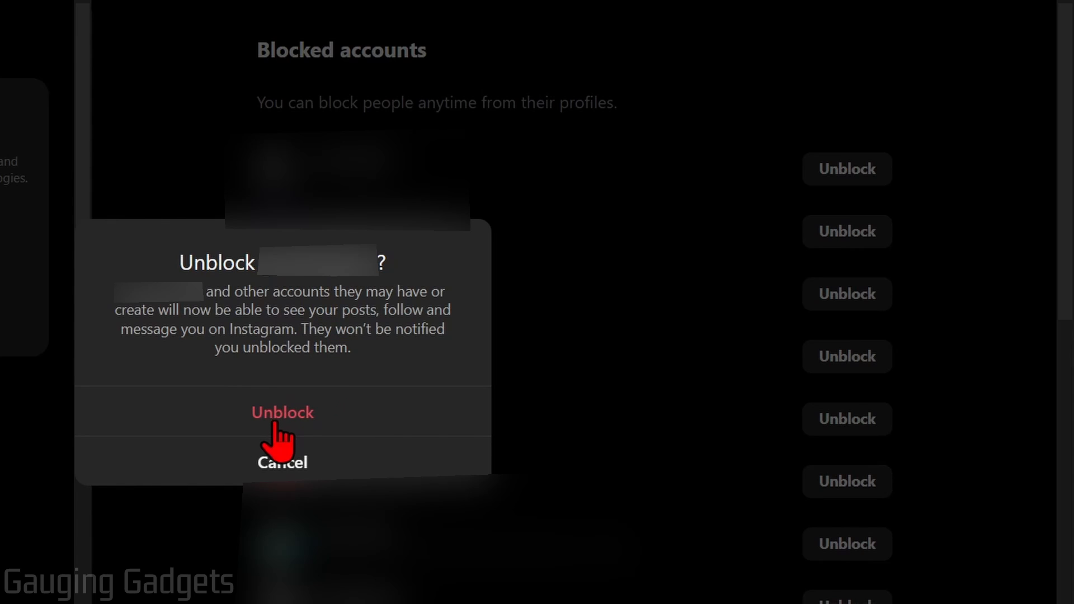
pyautogui.click(282, 413)
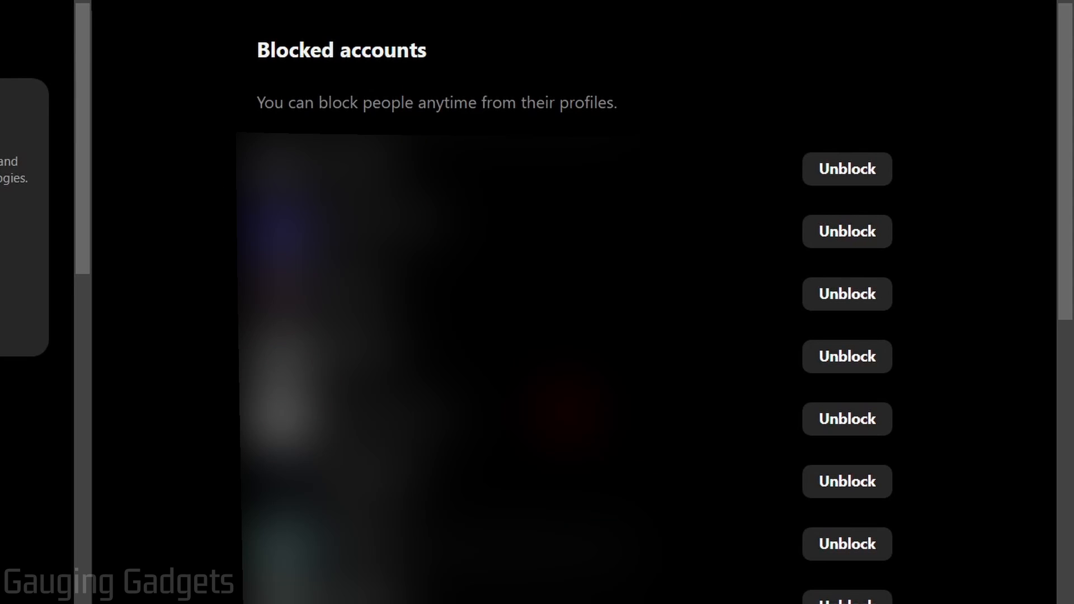